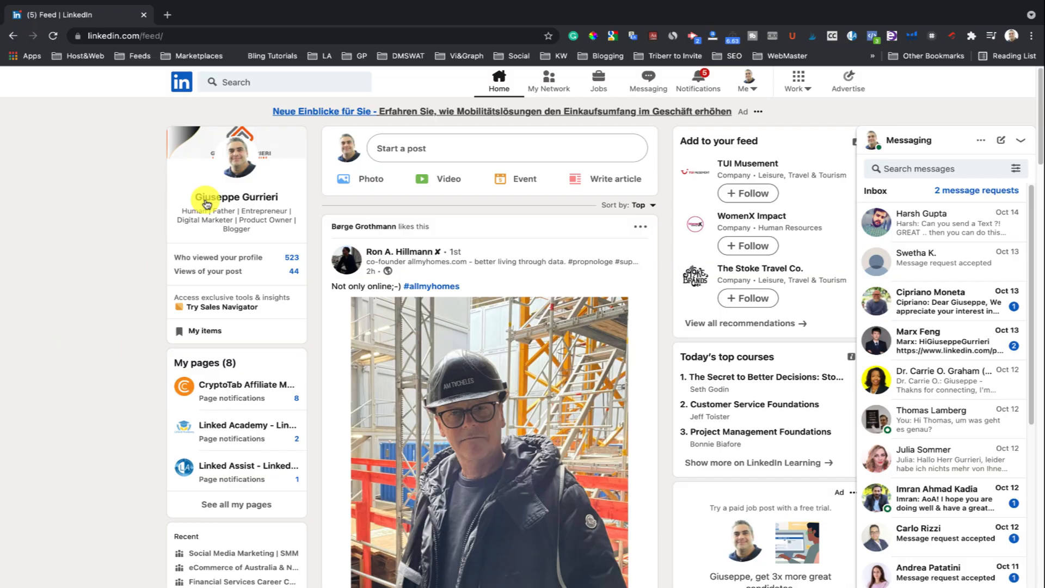
{"action": "mouse_move", "coordinate": [219, 261]}
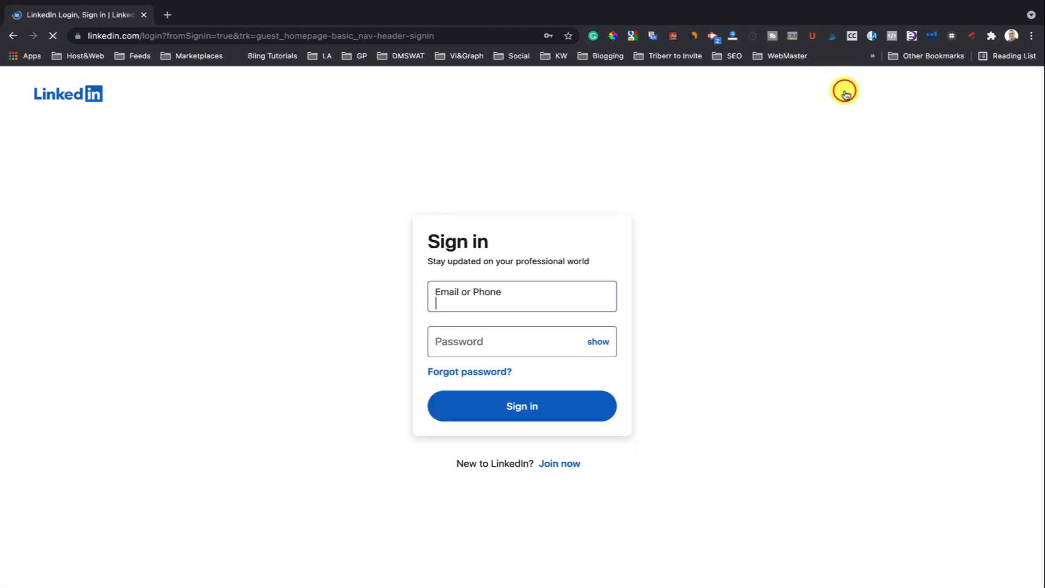
Sign in, then reach Profile viewing options under Settings & Privacy > Visibility
{"action": "left_click", "coordinate": [522, 406]}
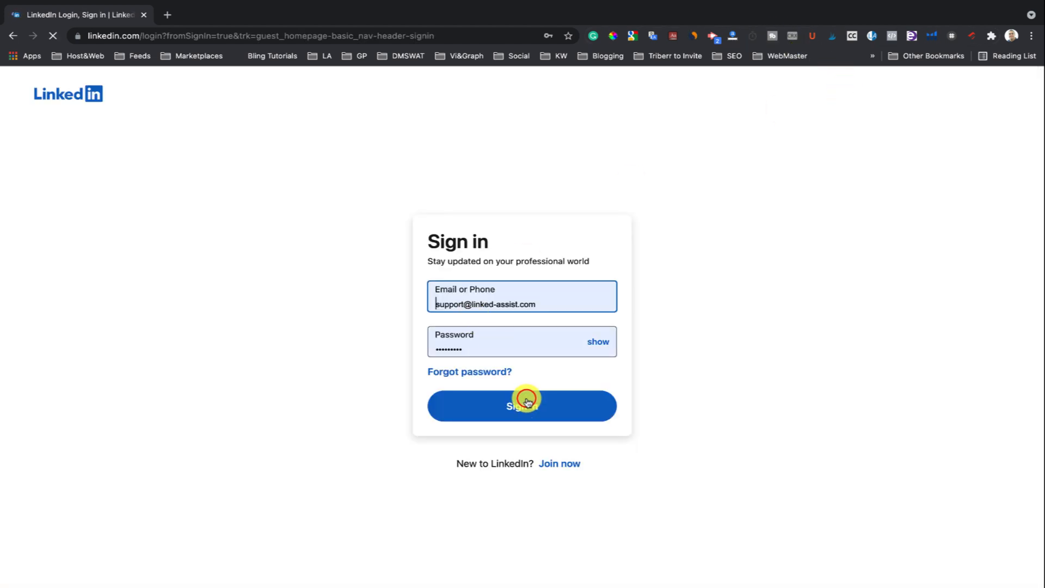
{"action": "left_click", "coordinate": [522, 406]}
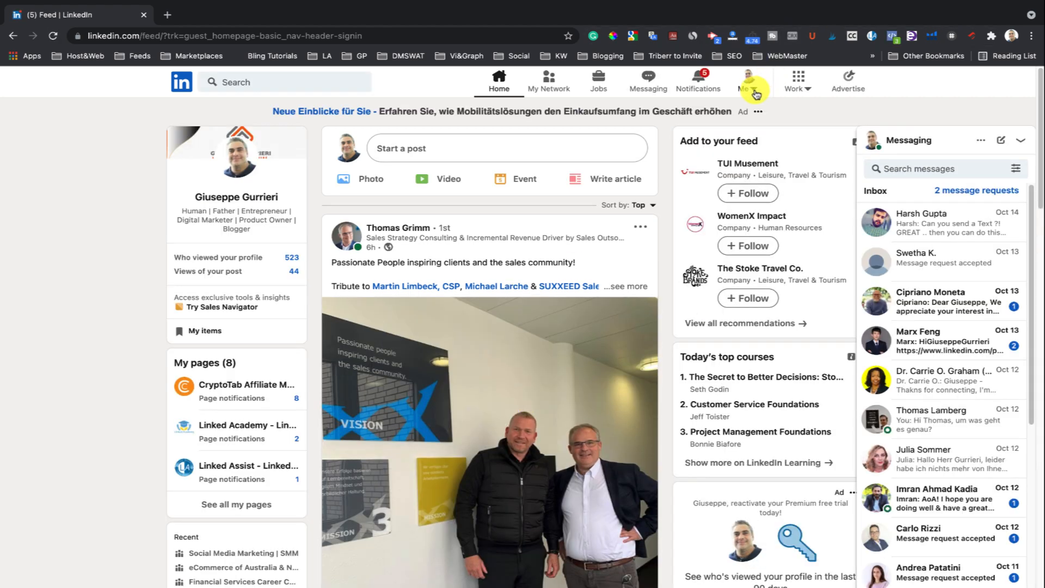
{"action": "left_click", "coordinate": [747, 81]}
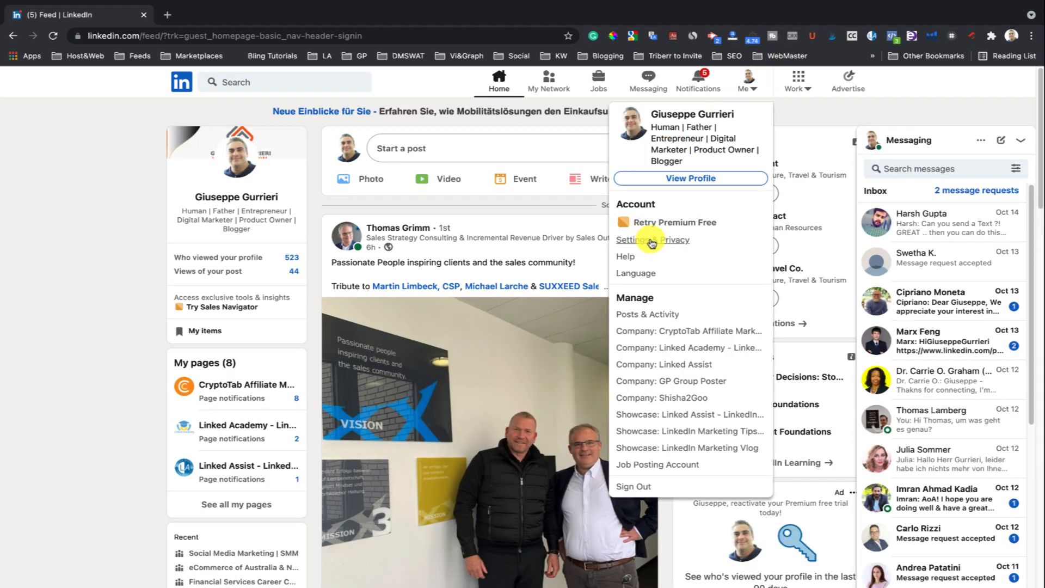
{"action": "left_click", "coordinate": [638, 240]}
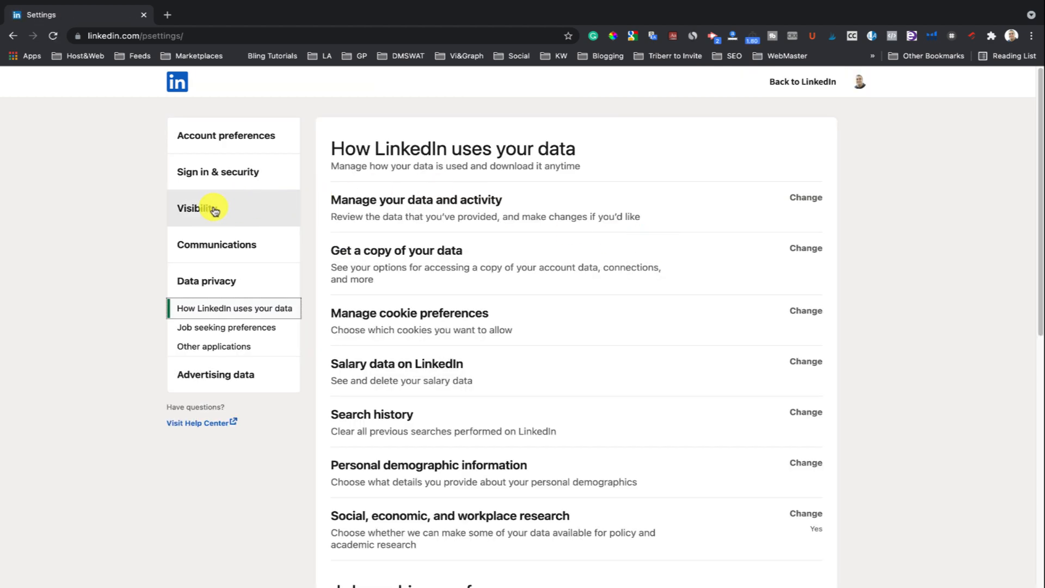
{"action": "left_click", "coordinate": [194, 208]}
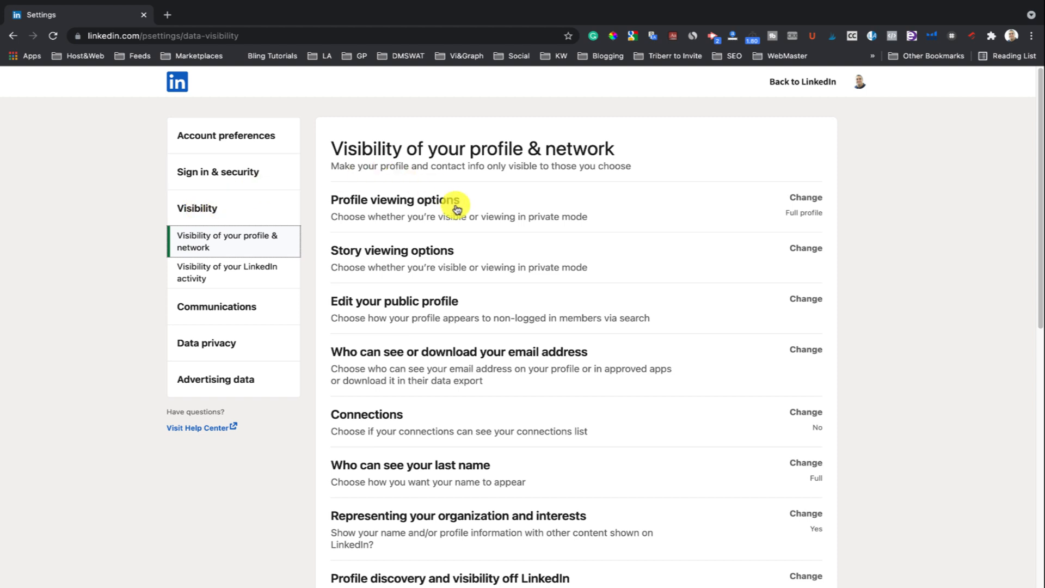
{"action": "left_click", "coordinate": [805, 197]}
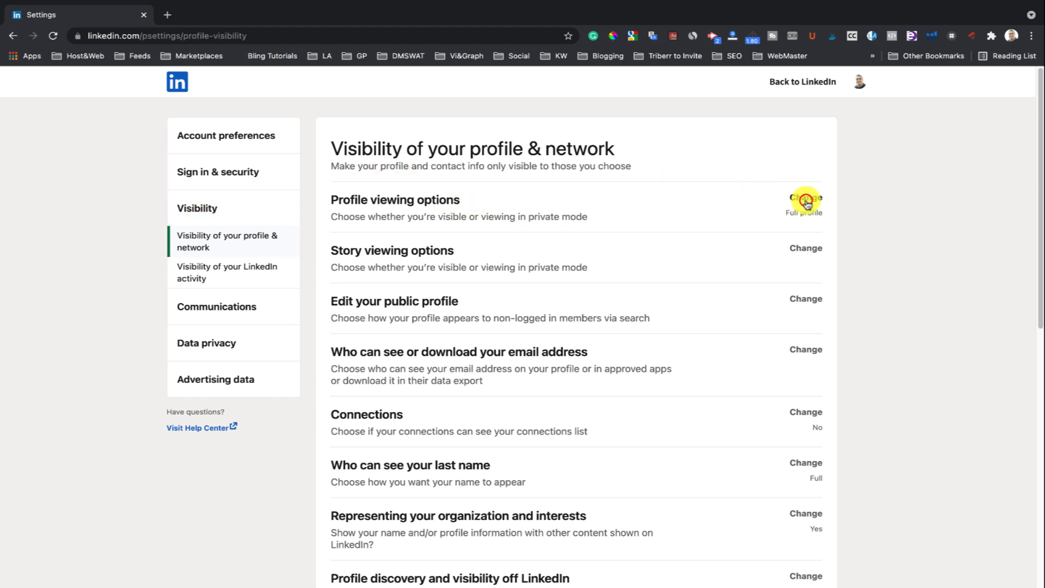
Try Private profile characteristics and Private mode, revert to name and headline, and return to the feed
{"action": "left_click", "coordinate": [804, 199]}
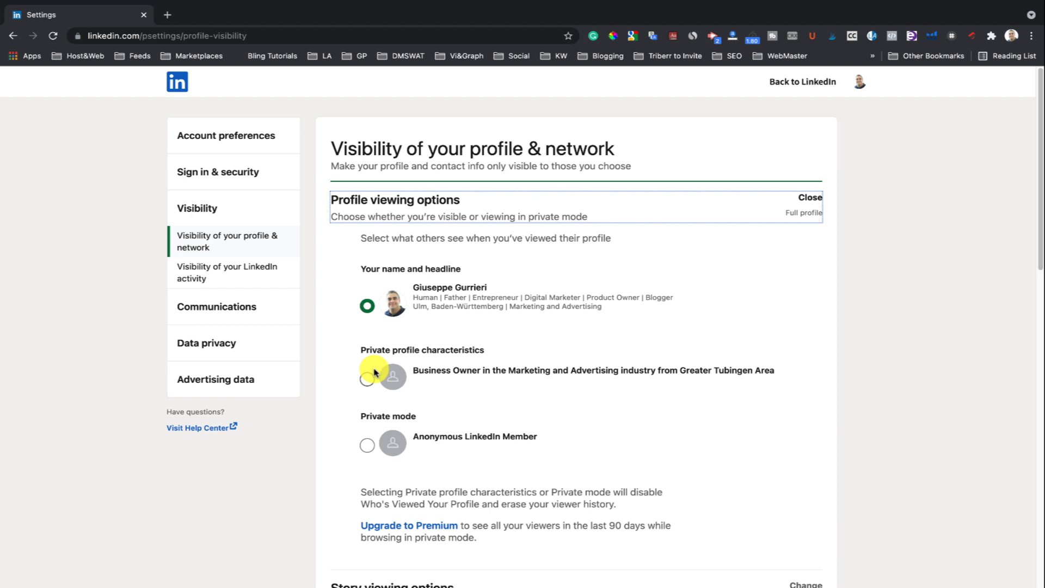
{"action": "left_click", "coordinate": [367, 446]}
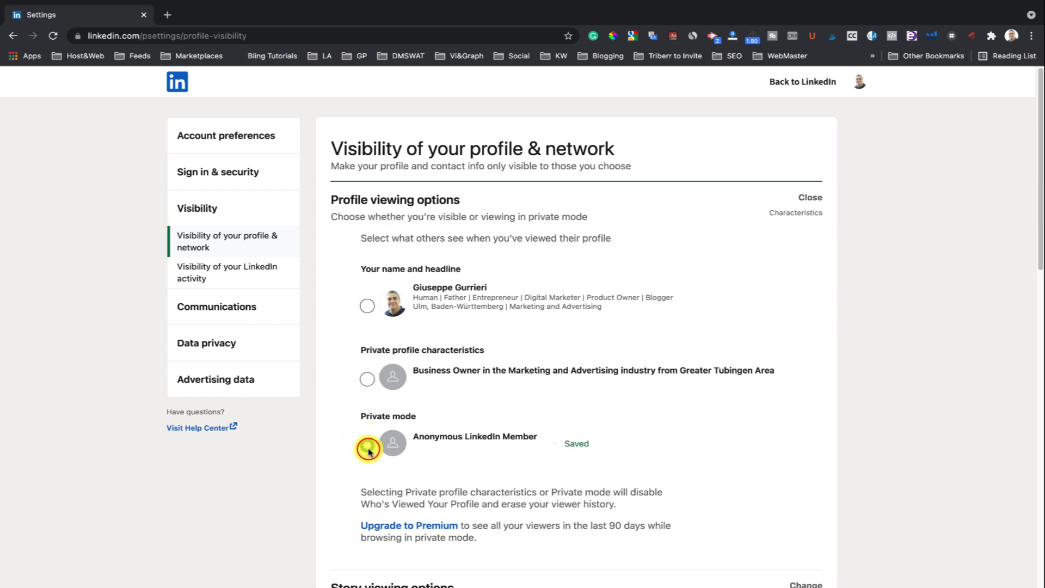
{"action": "left_click", "coordinate": [367, 305]}
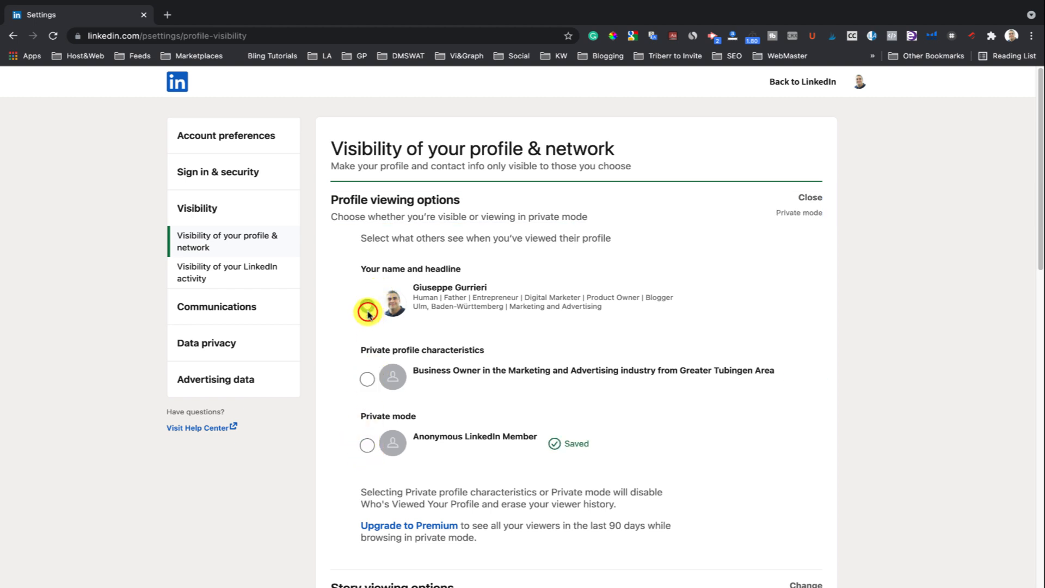
{"action": "left_click", "coordinate": [366, 305]}
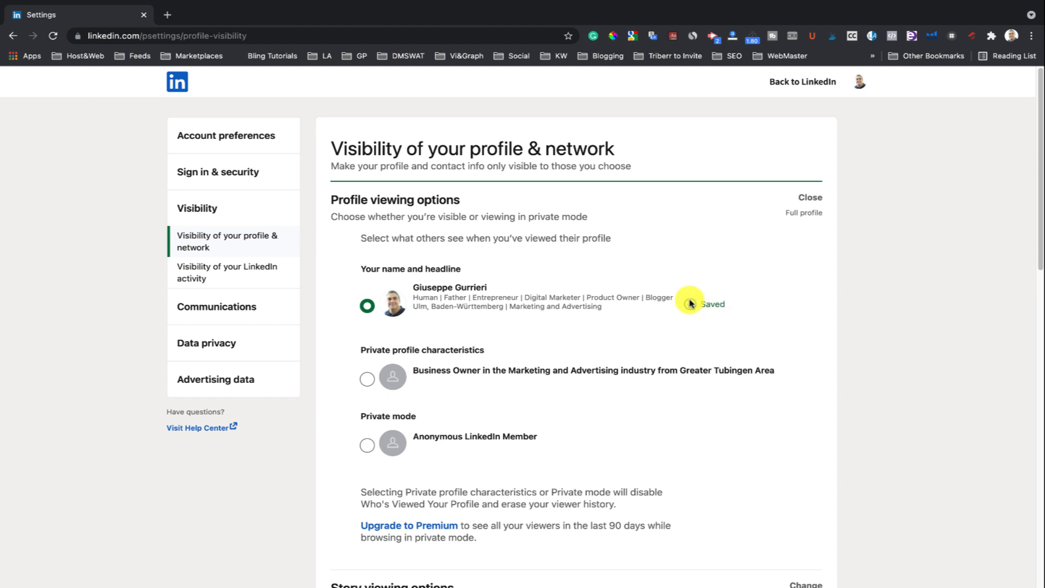
{"action": "mouse_move", "coordinate": [746, 354]}
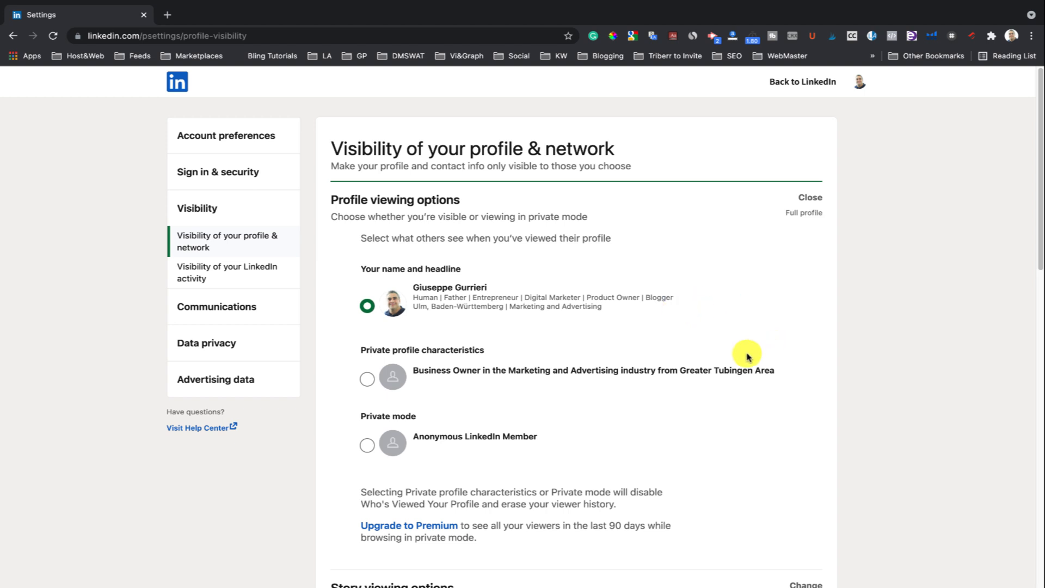
{"action": "scroll", "scroll_direction": "down", "scroll_amount": 3}
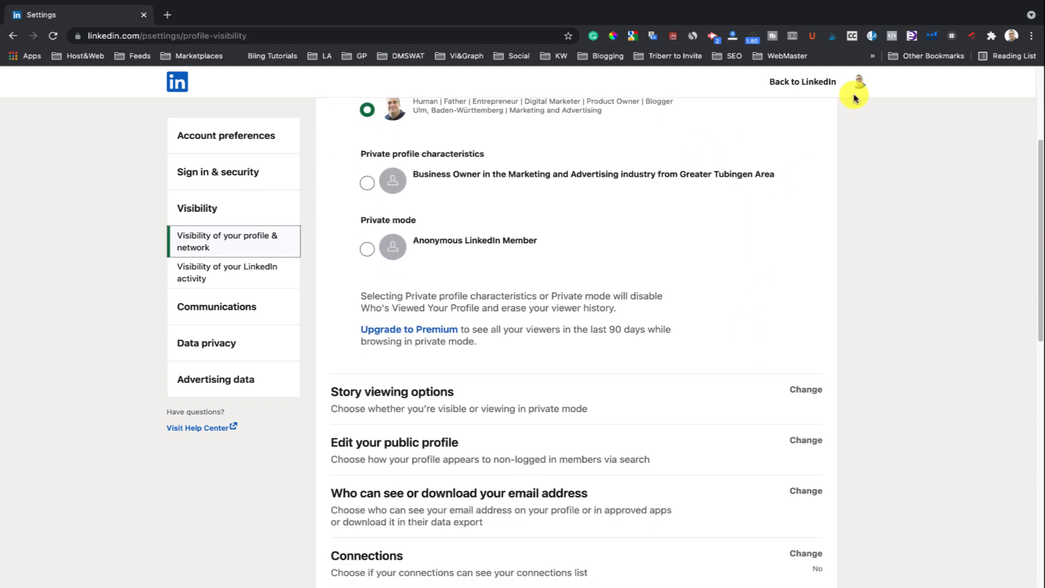
{"action": "left_click", "coordinate": [801, 81]}
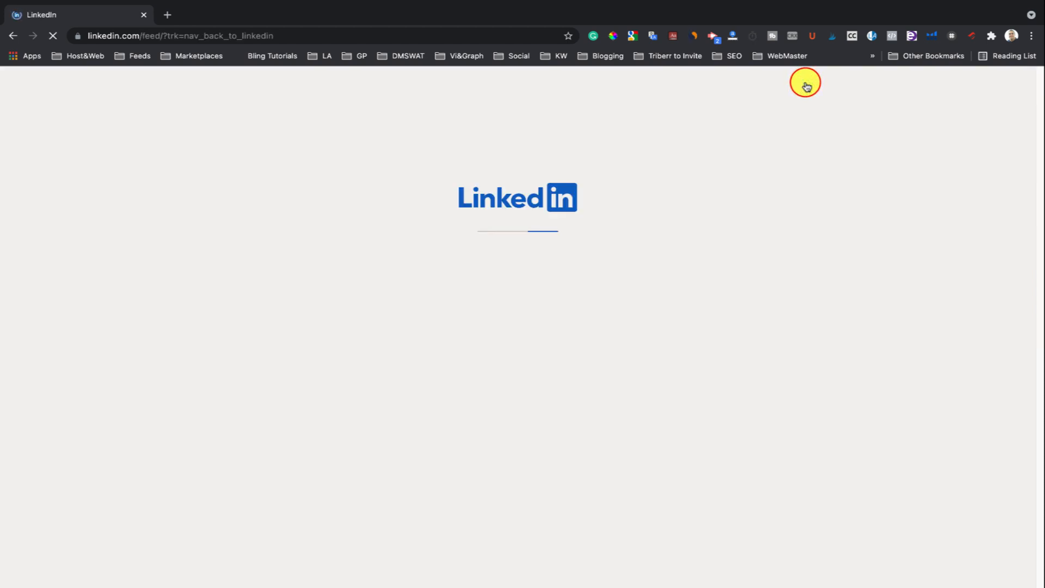